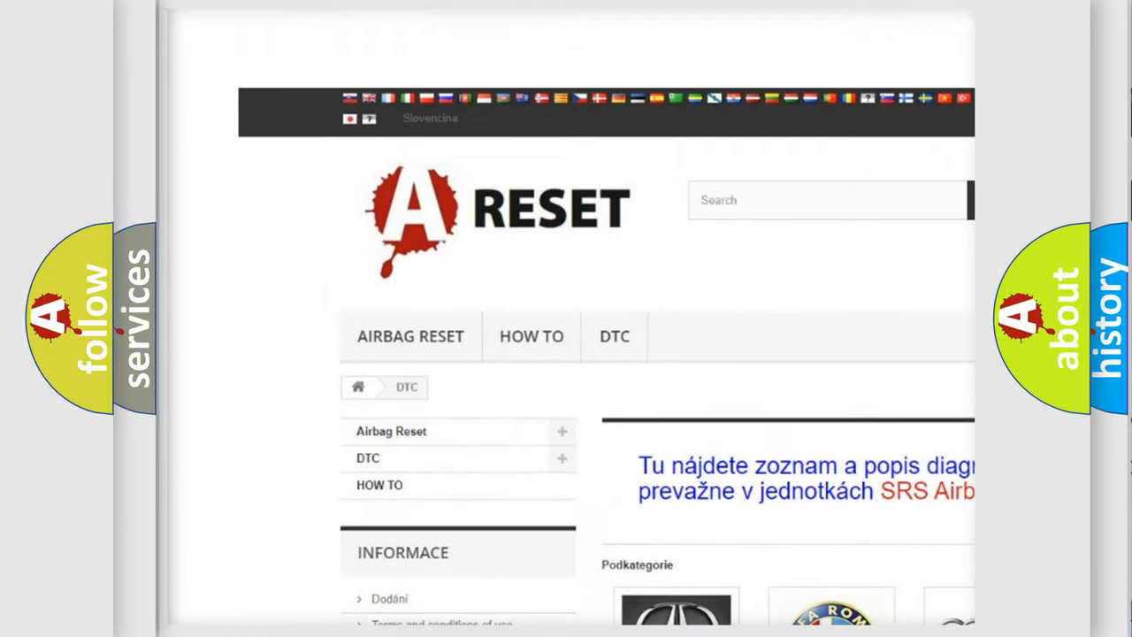
# Open the ALFA ROMEO DTC subcategory and browse its code list down to the C and P codes
pyautogui.scroll(-3)
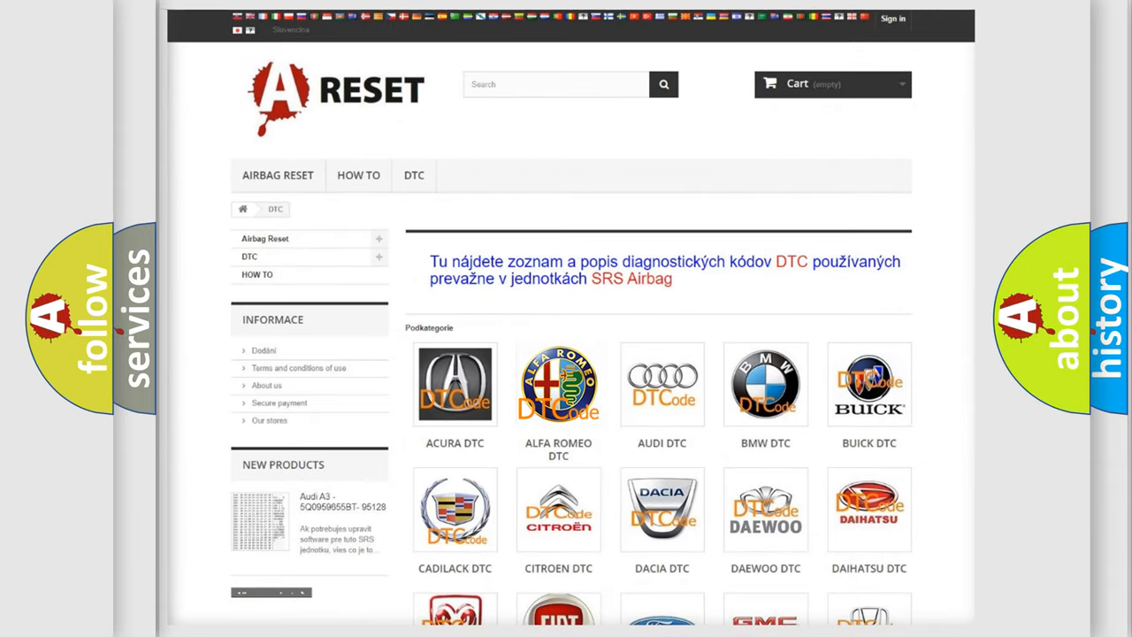
pyautogui.click(559, 384)
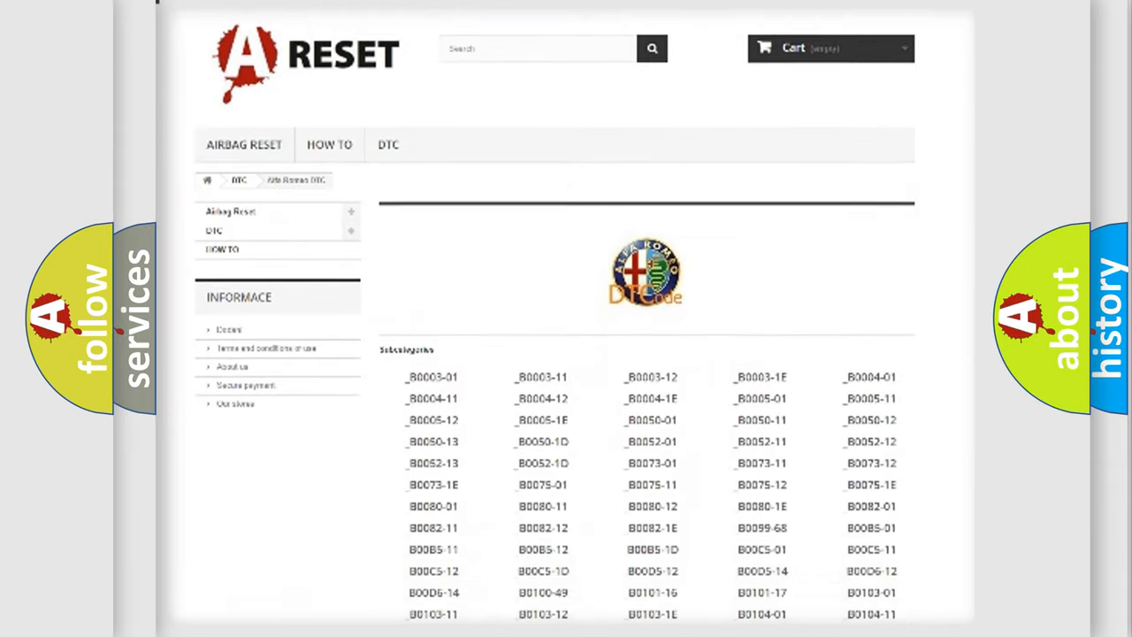
pyautogui.scroll(-3)
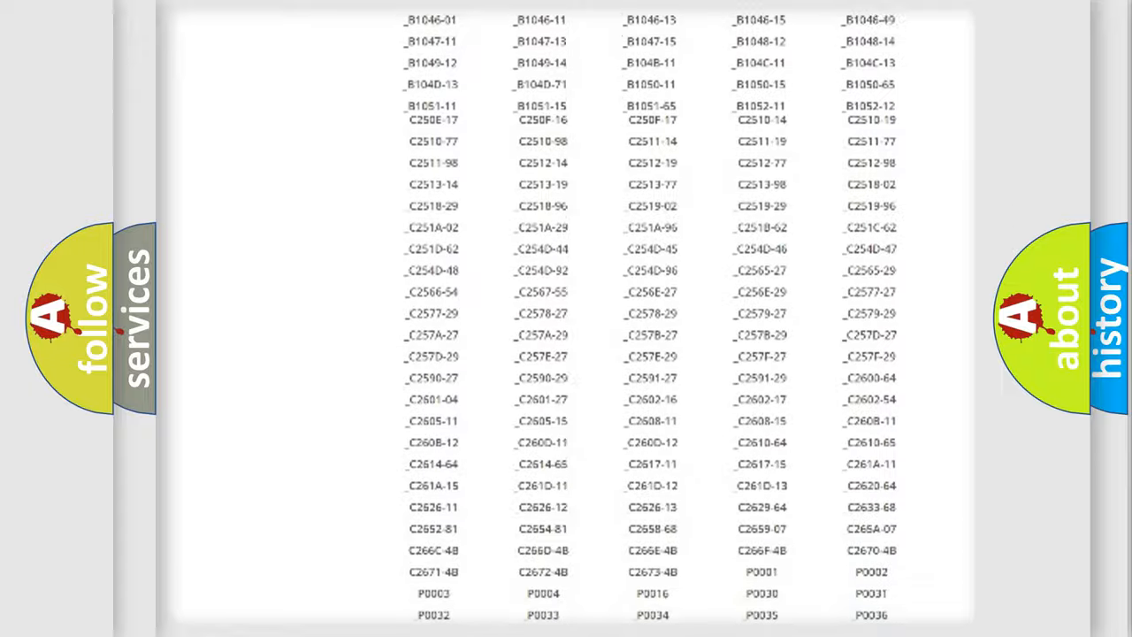